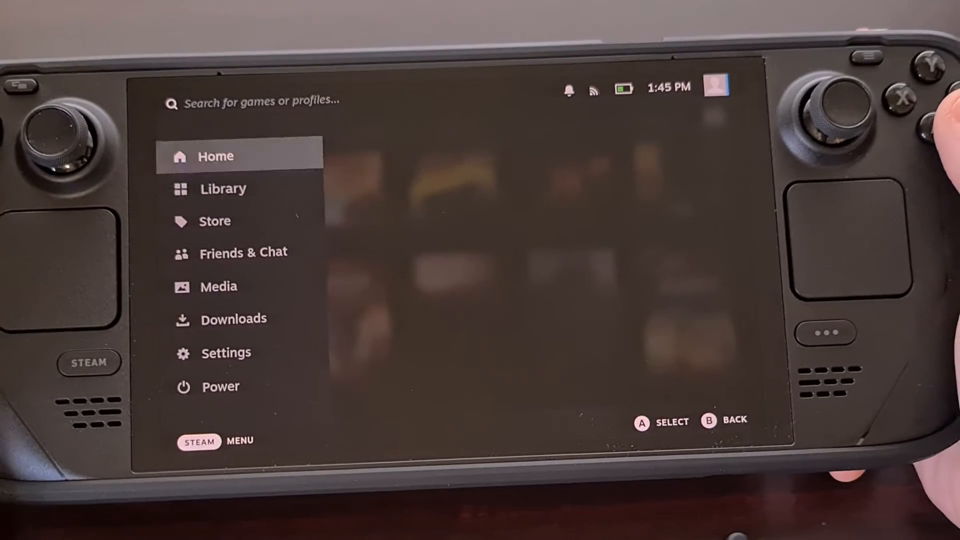
Use the Power menu's Switch to Desktop to leave Game Mode for the Linux desktop
left_click(223, 386)
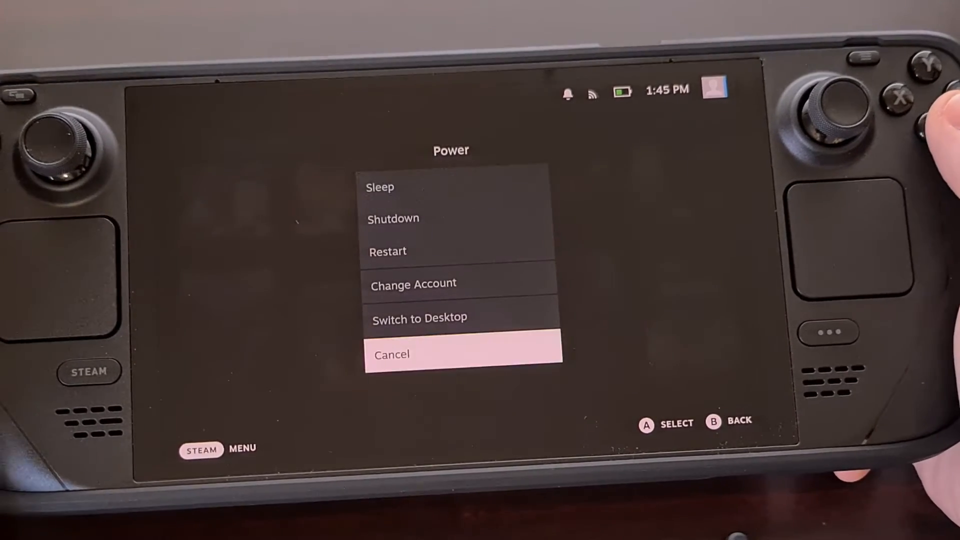
left_click(419, 318)
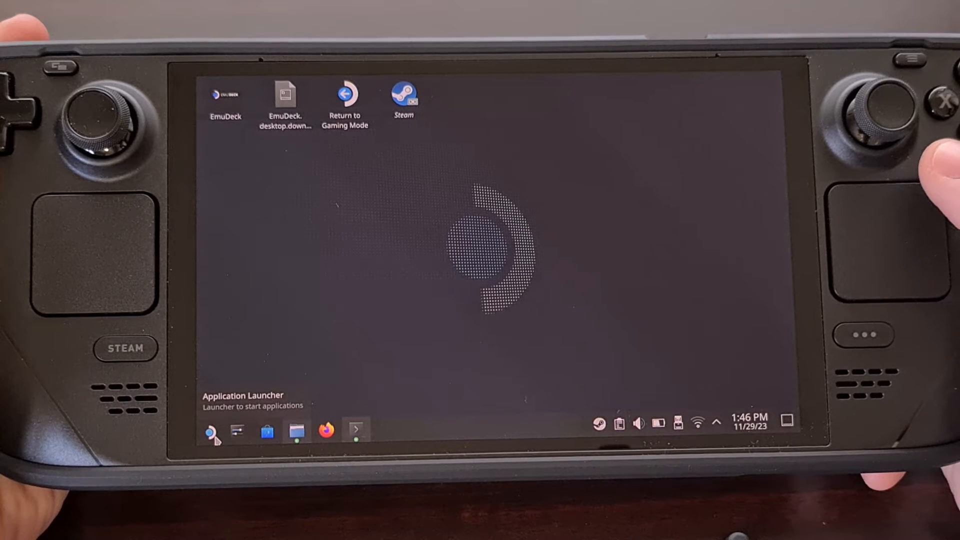
Launch Konsole from the System category of the Application Launcher
left_click(212, 430)
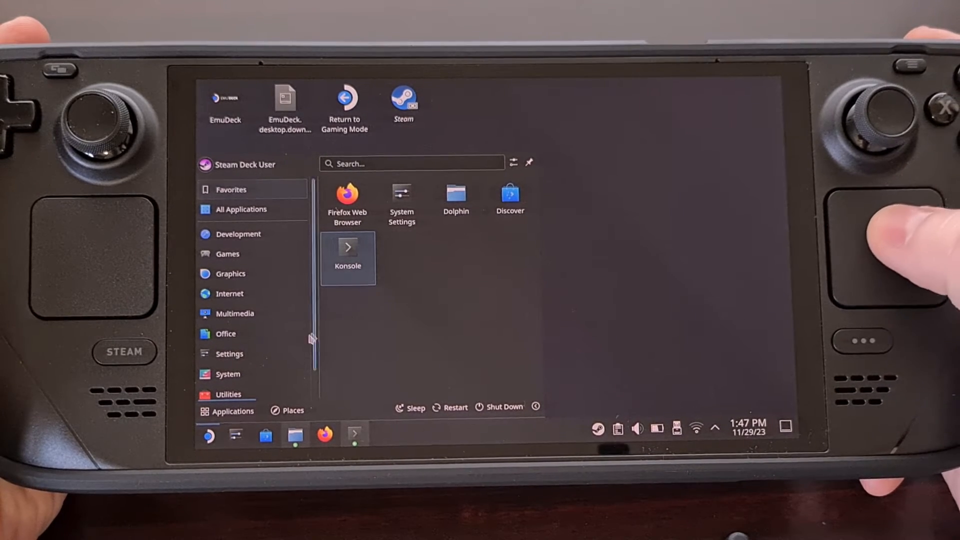
left_click(228, 373)
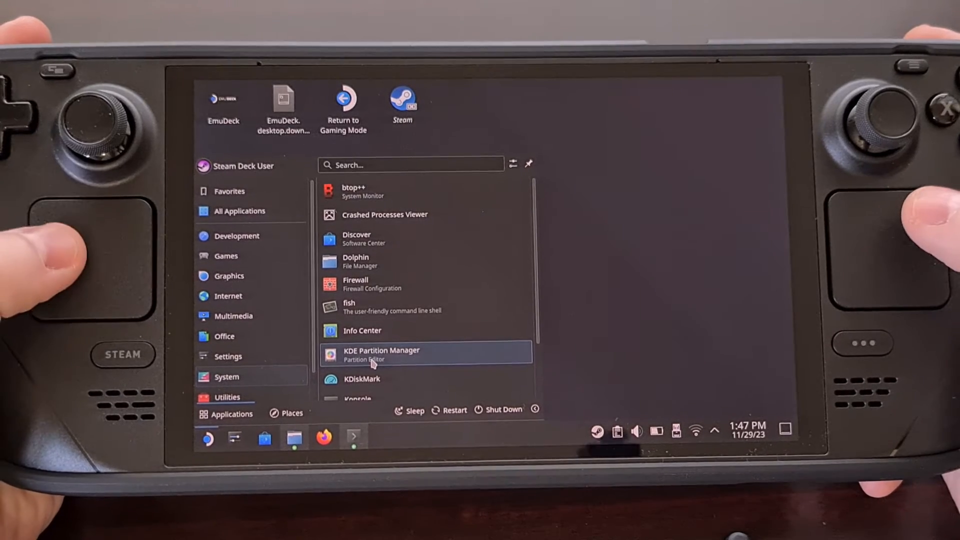
scroll("down", 3)
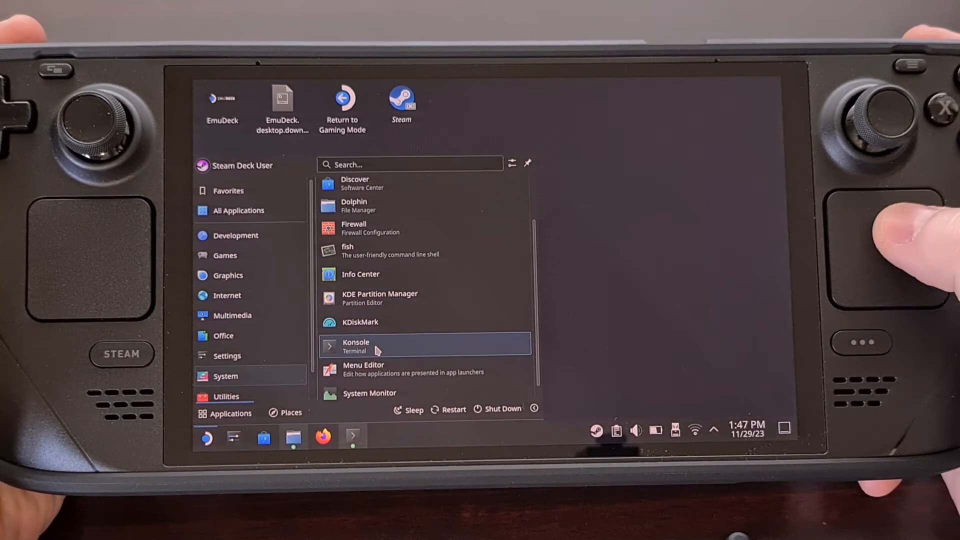
left_click(355, 346)
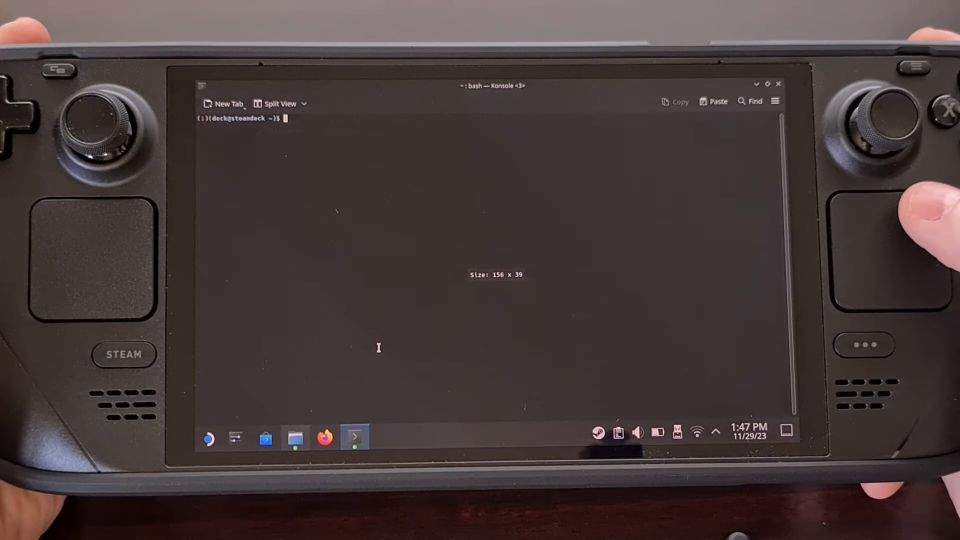
Run cat /sys/class/drm/card0-eDP-1/edid | hexdump -C to dump the panel's EDID
type("cat /sys/class/drm/card0-eDP-1/edid | hexdump -C")
type("xrandr --verbose | grep MHz")
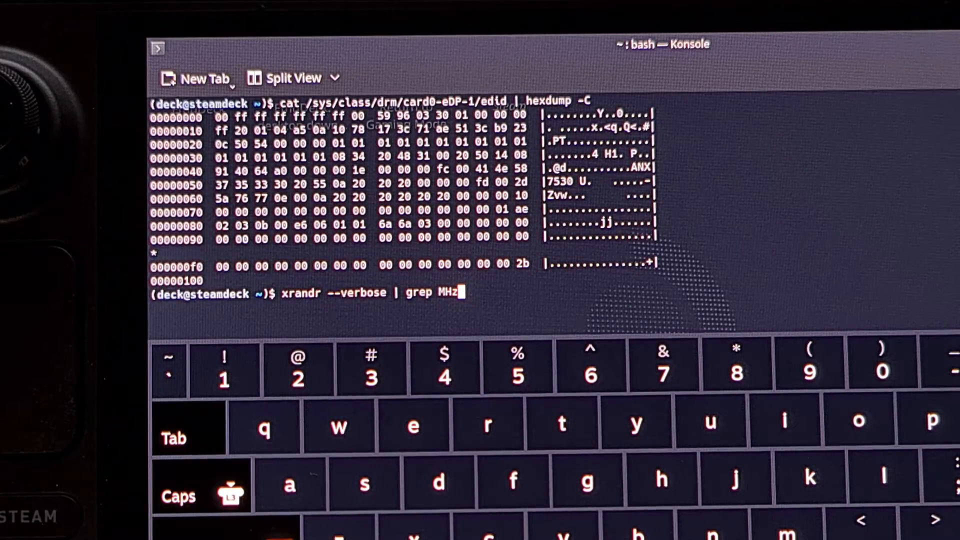
Run xrandr --verbose | grep MHz, reporting 800x1280 at 133.200MHz as current and preferred
key("Return")
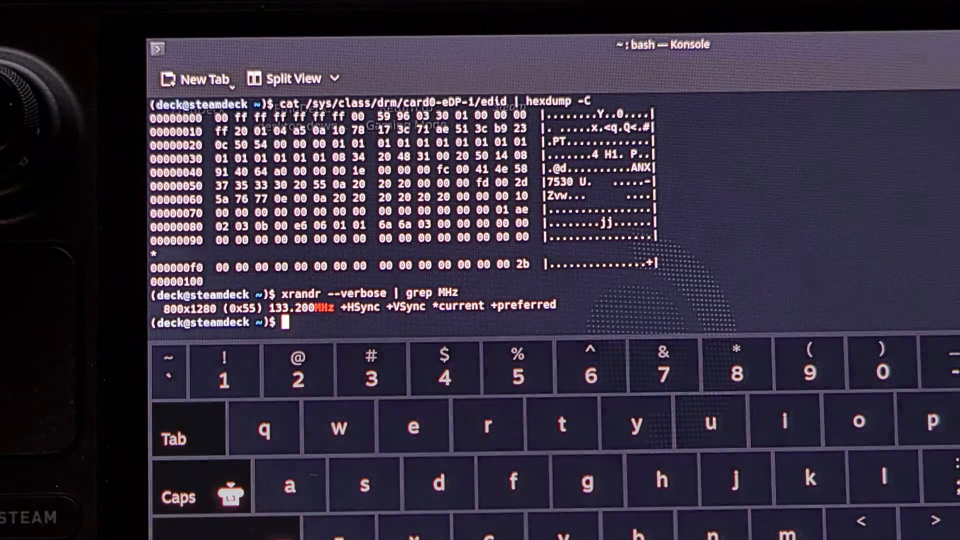